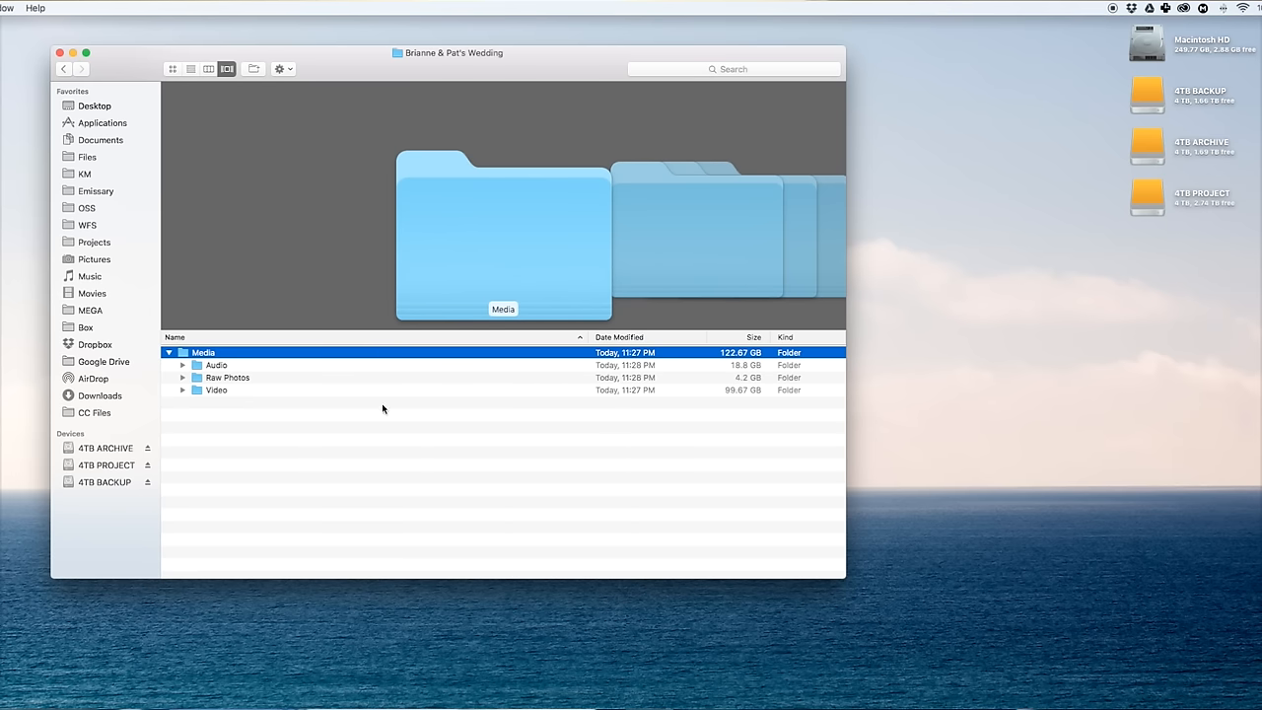
{"action": "mouse_move", "coordinate": [384, 442]}
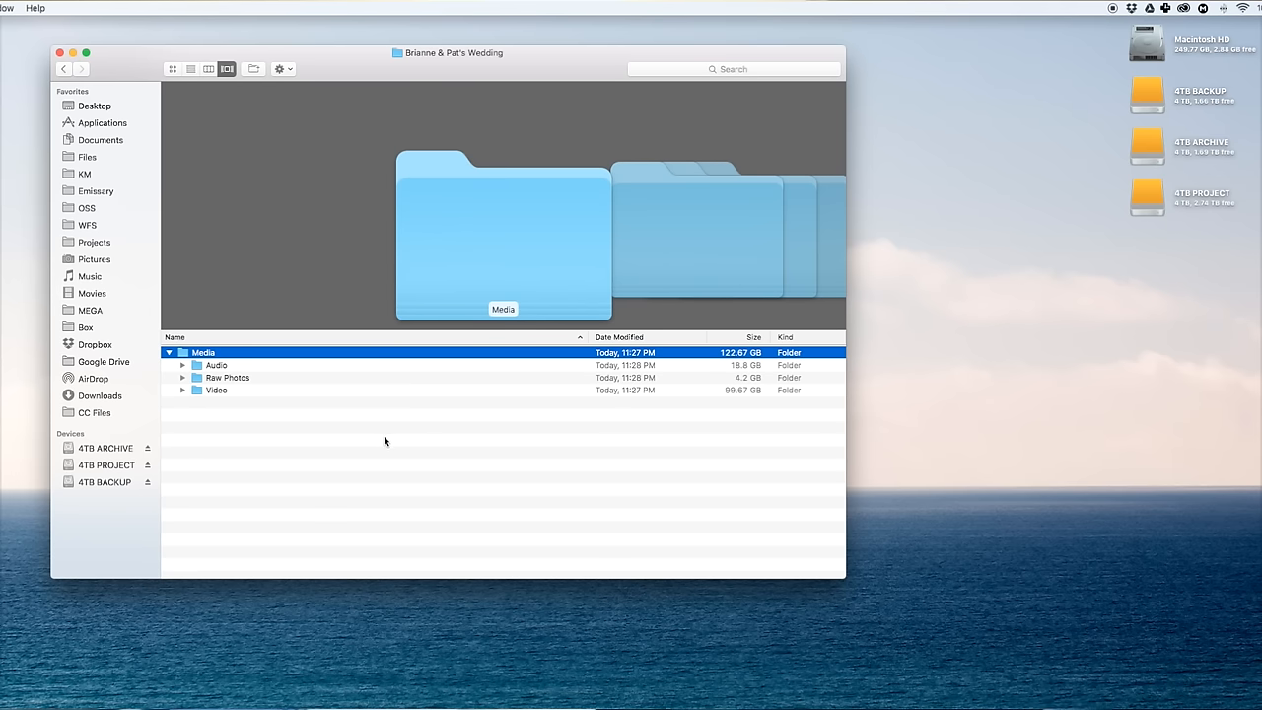